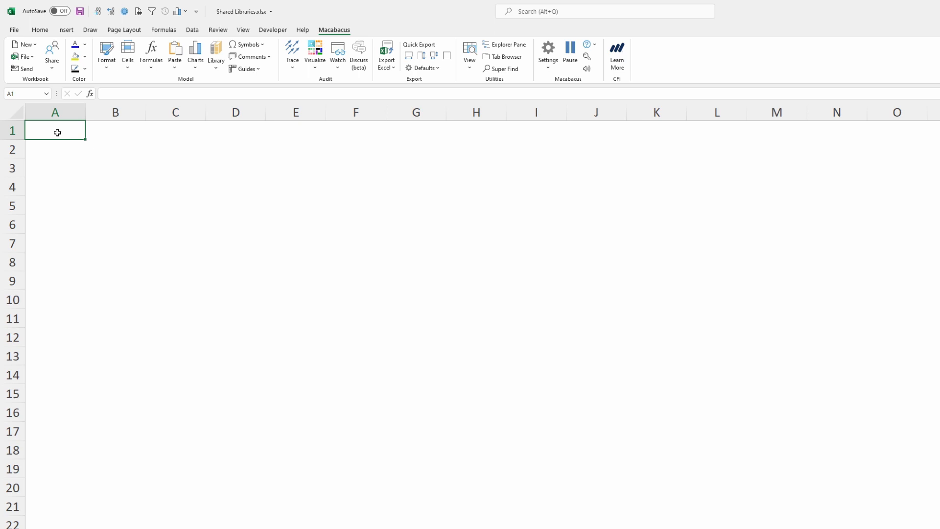
mouse_move(268, 121)
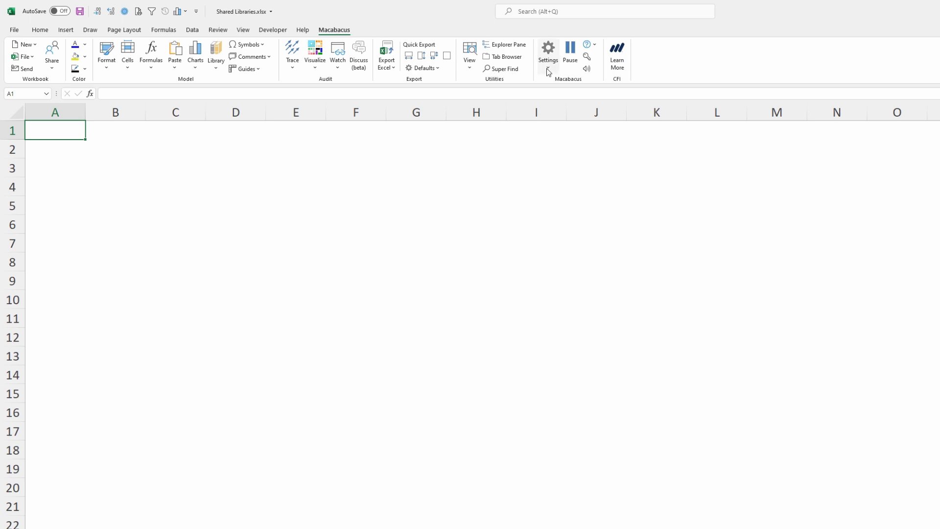
Show the Macabacus Settings menu on the ribbon
click(546, 53)
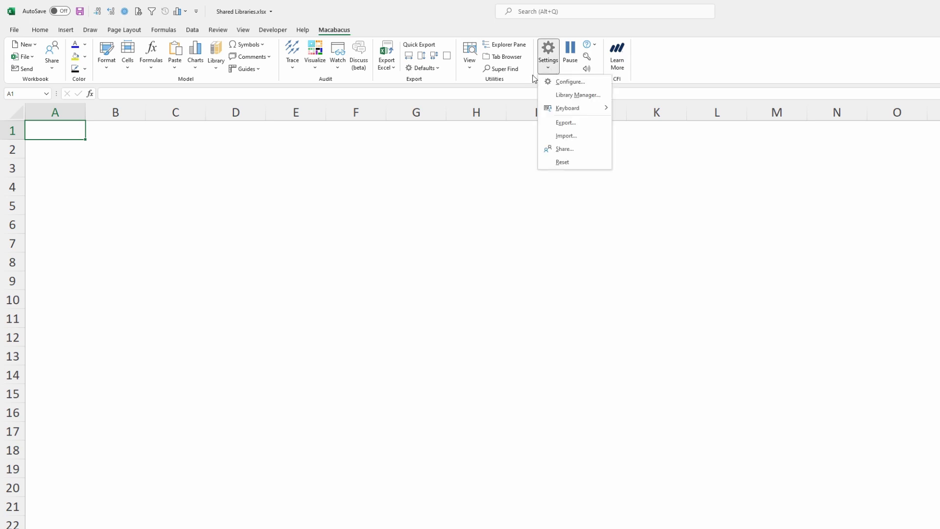
mouse_move(568, 108)
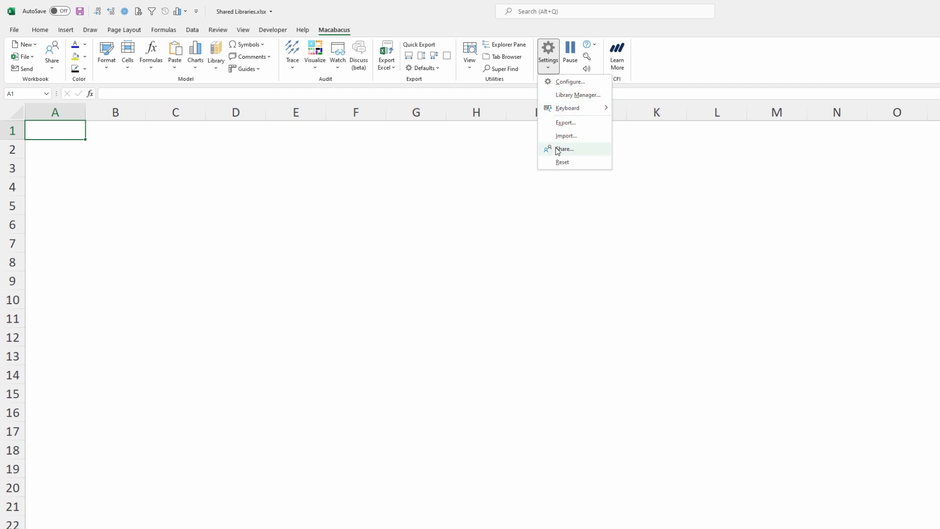
In Share Settings, keep Shared Libraries checked, Publish Now and confirm the update
click(564, 149)
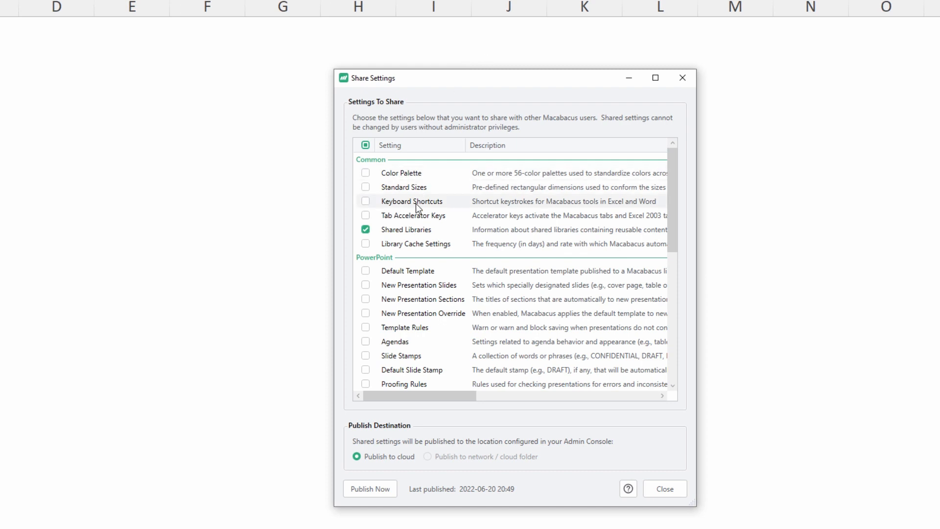
click(365, 229)
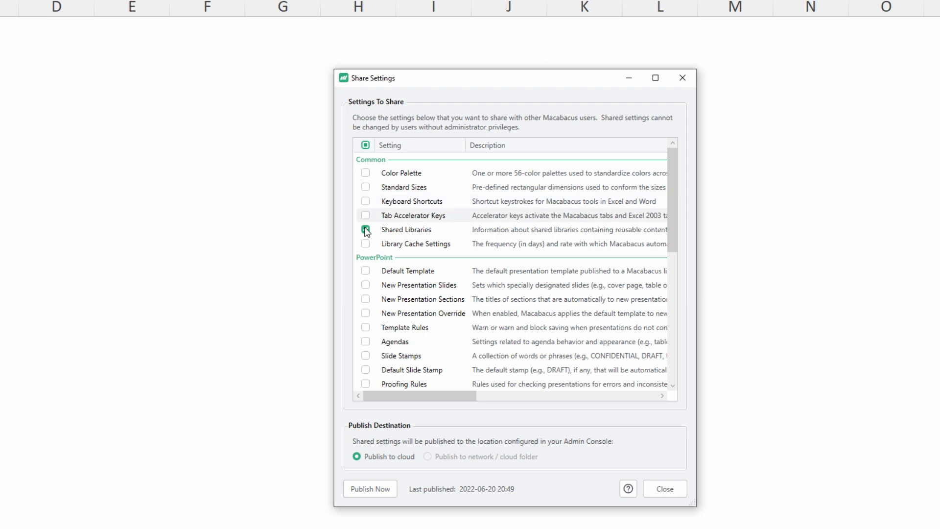
click(365, 229)
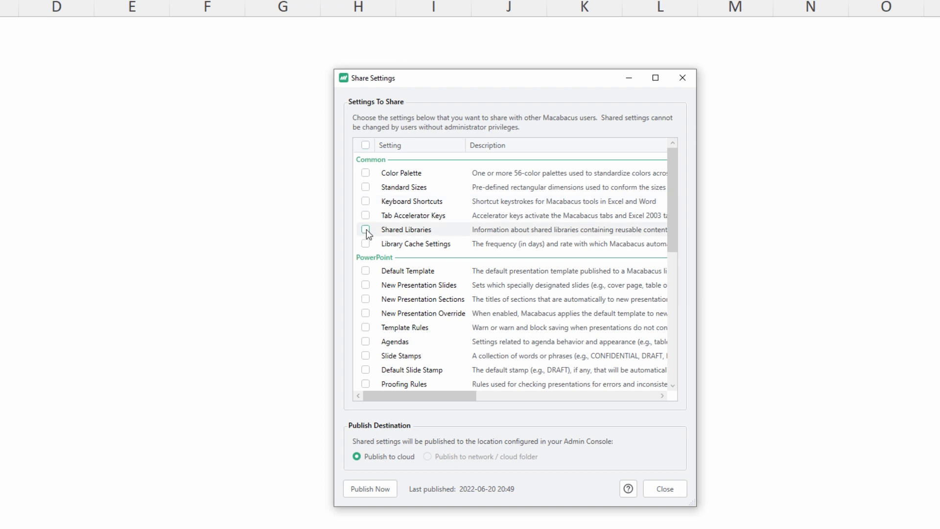
click(365, 229)
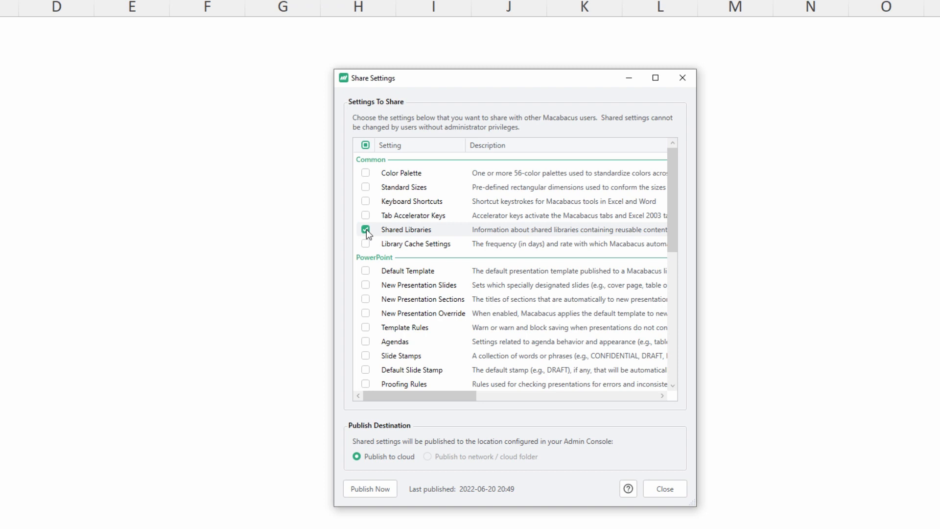
click(365, 229)
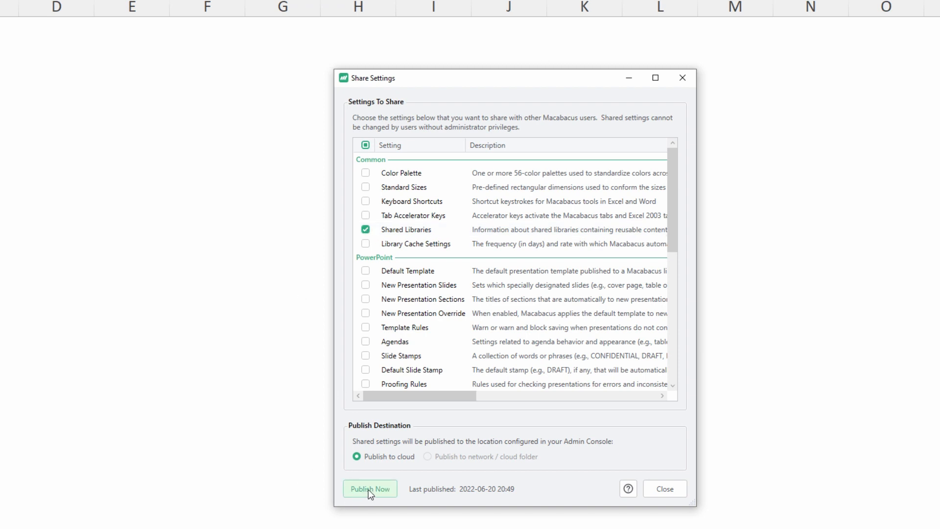
click(370, 488)
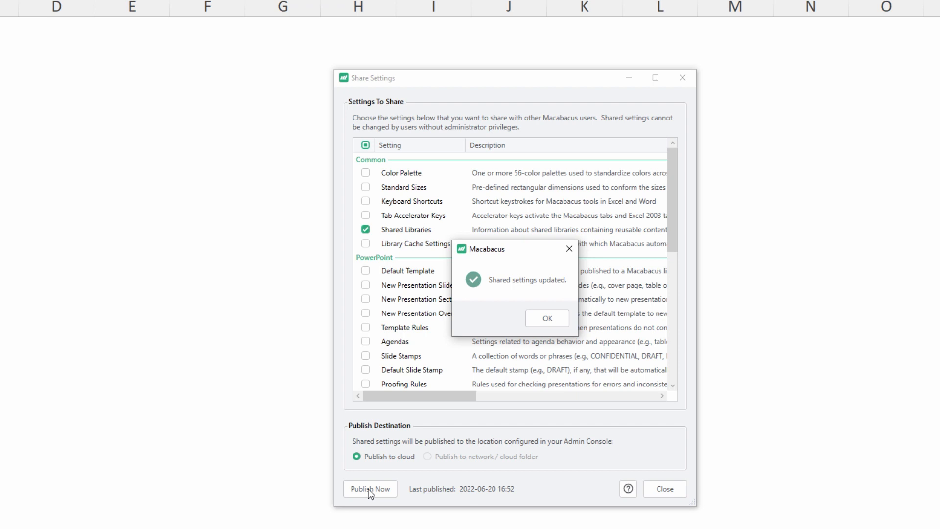
mouse_move(551, 381)
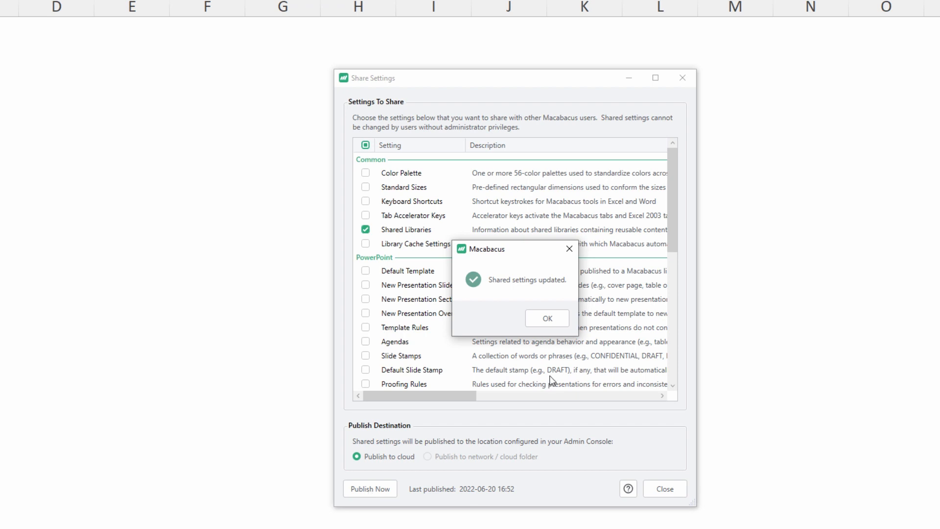
click(546, 318)
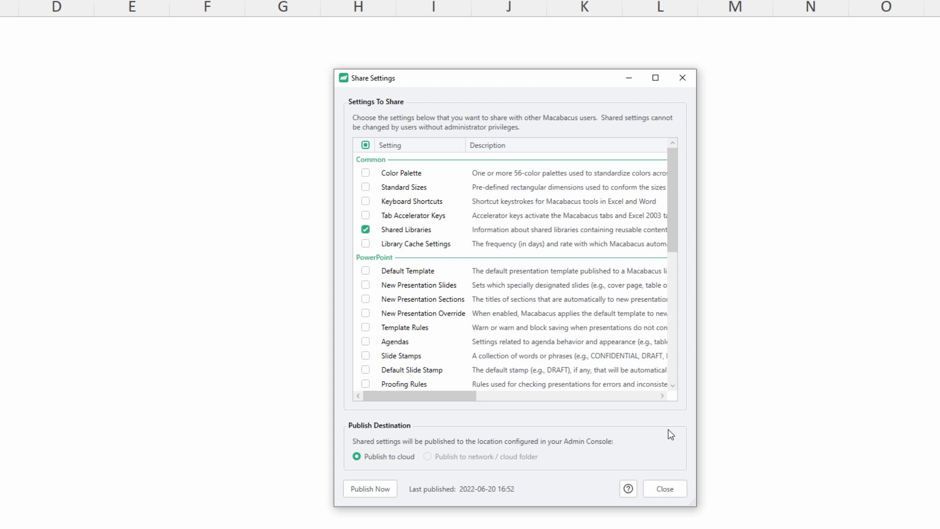
Close Share Settings and view the Library content types on the Macabacus tab
click(663, 487)
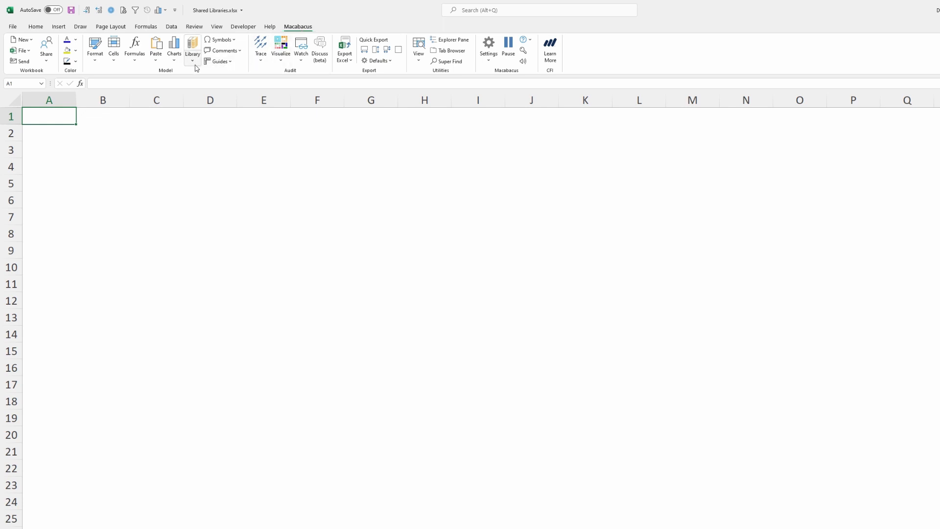
click(193, 50)
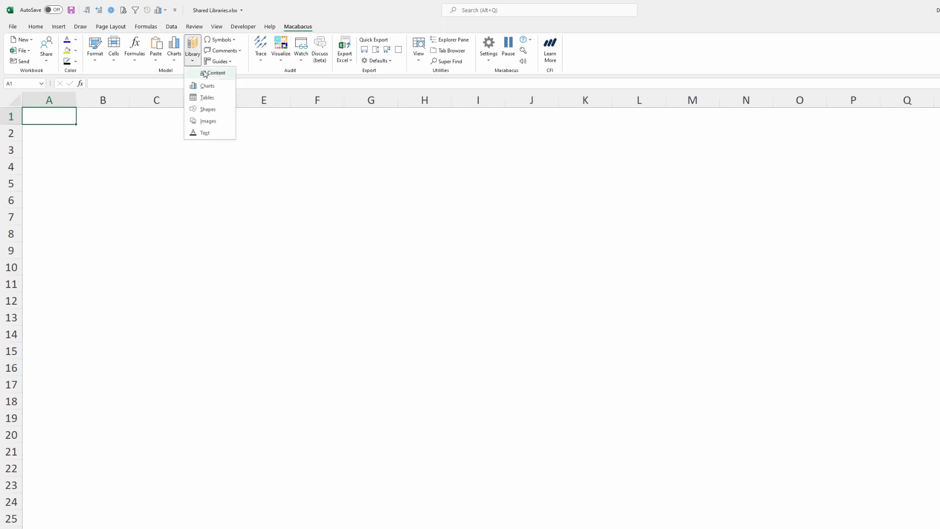
click(216, 73)
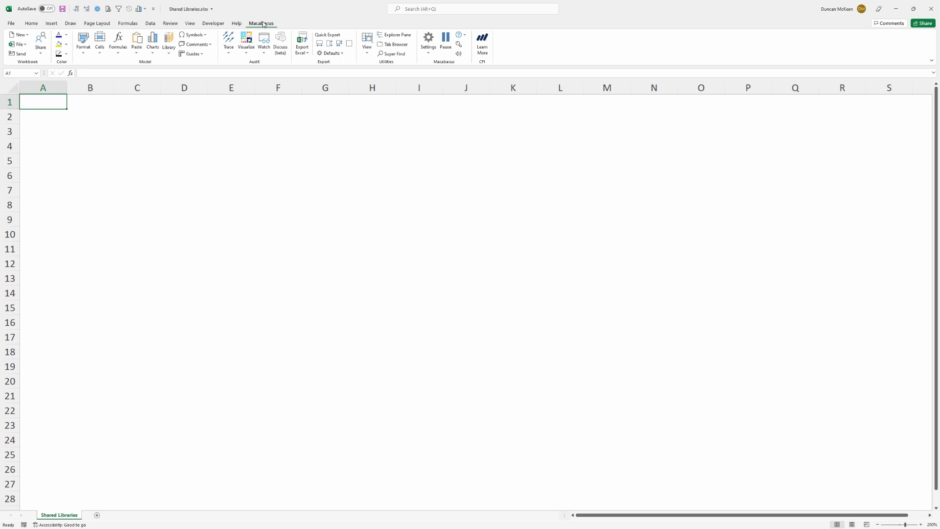
Open Library Manager from Settings and expand Shared Test Library's categories
click(428, 41)
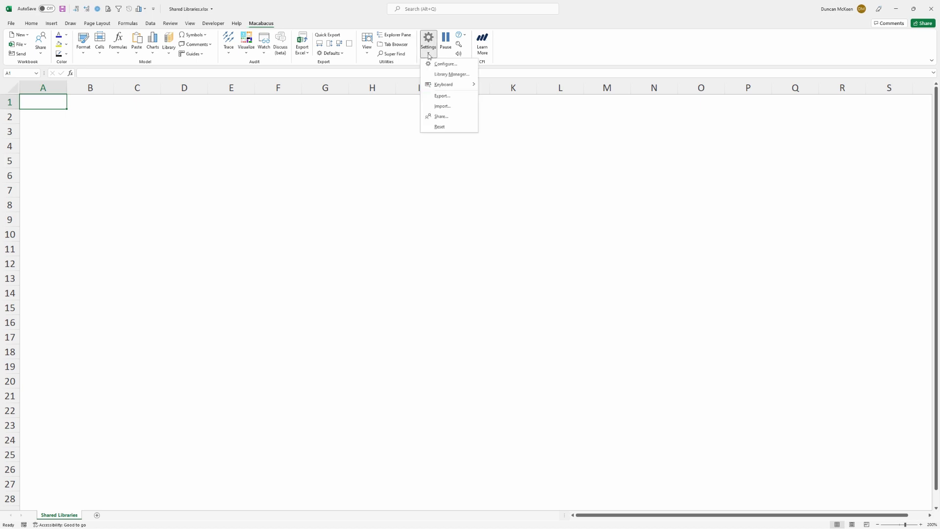
mouse_move(448, 73)
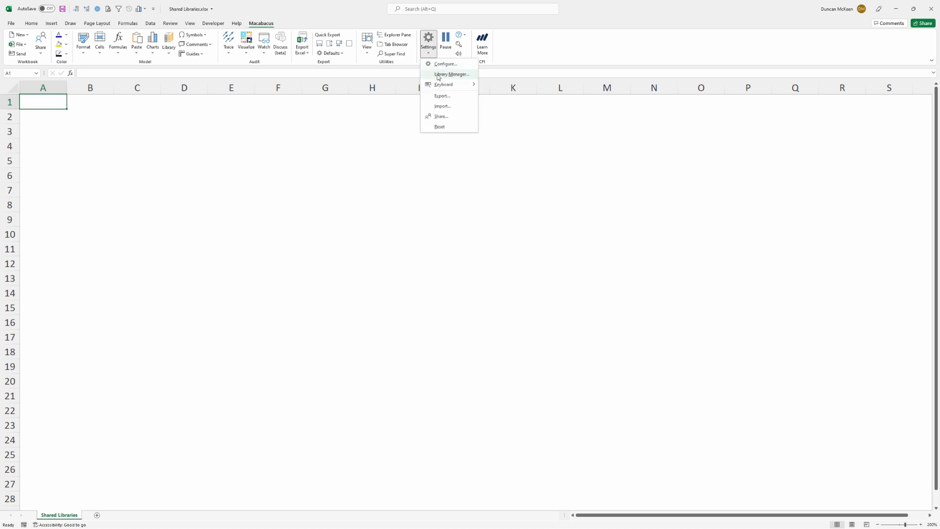
mouse_move(453, 77)
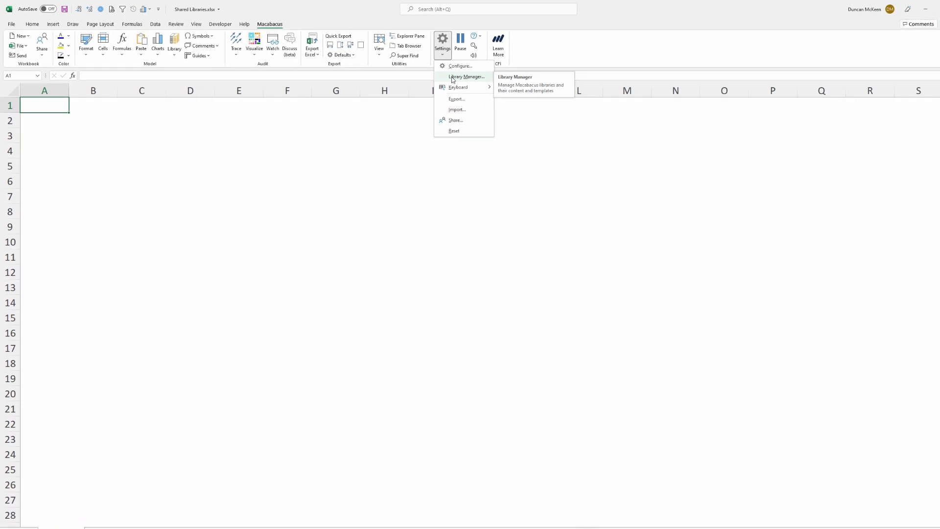
click(466, 77)
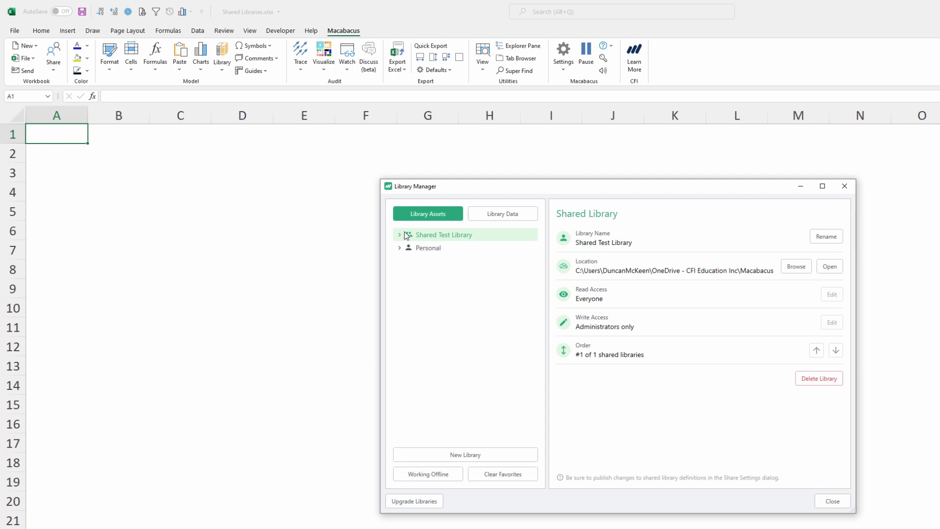
mouse_move(403, 239)
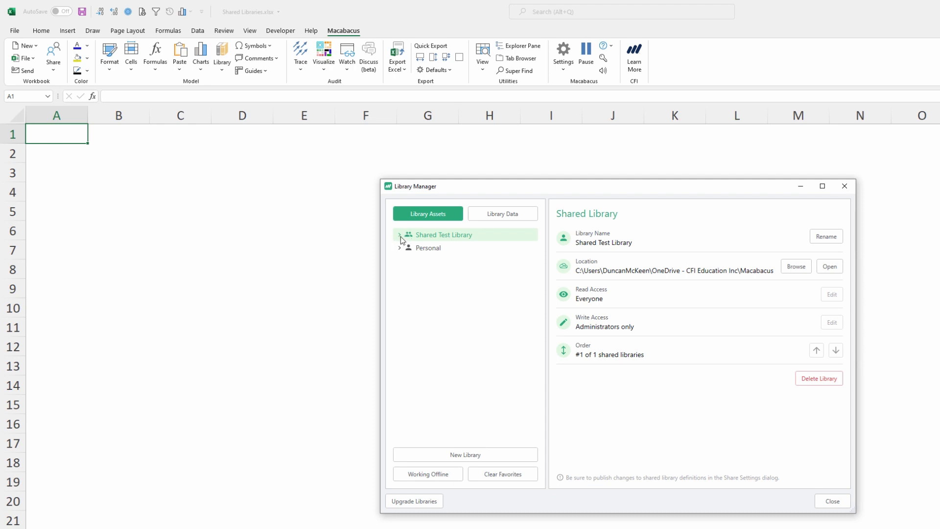
click(400, 233)
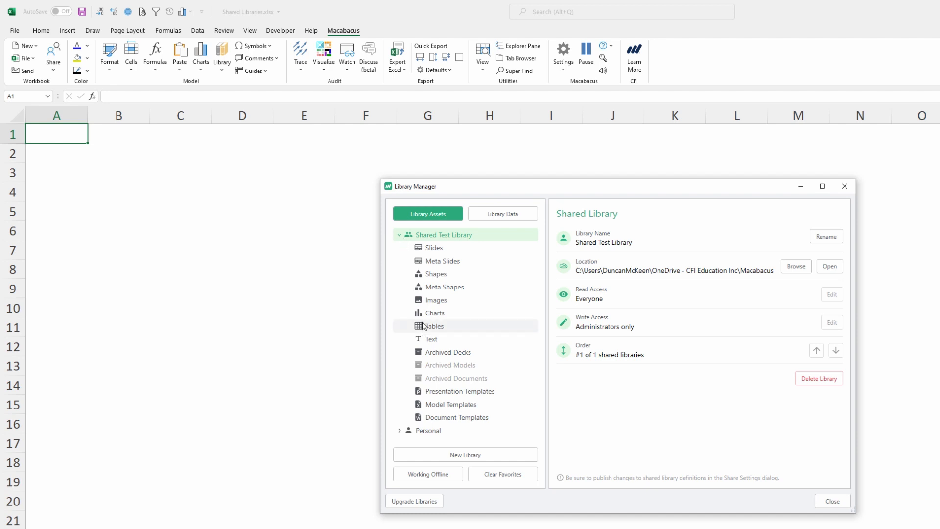
Create a new image group named 'Logos' under Images in Shared Test Library and select it
click(437, 299)
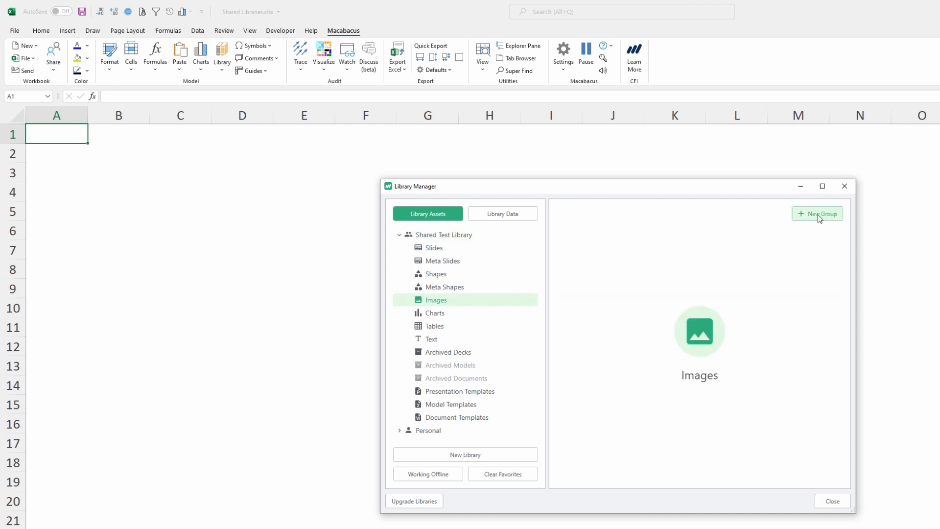
click(816, 213)
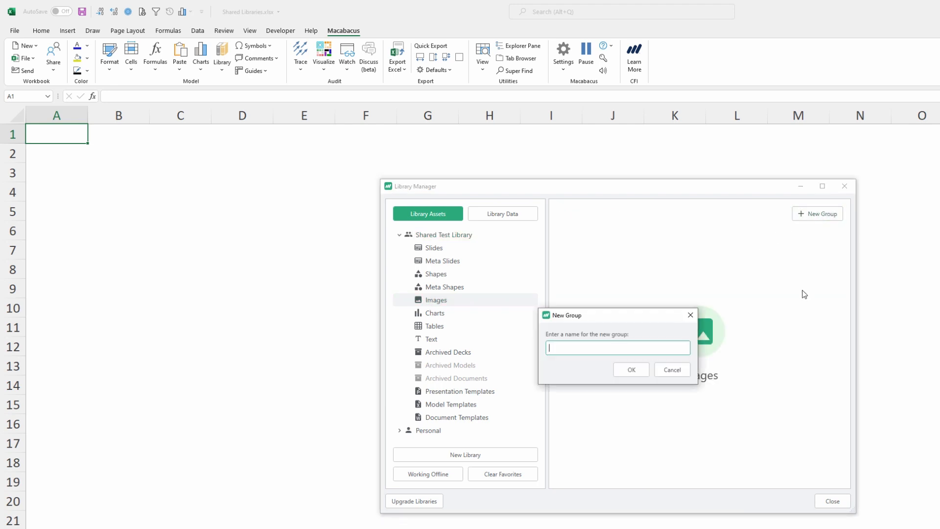
text(Logos)
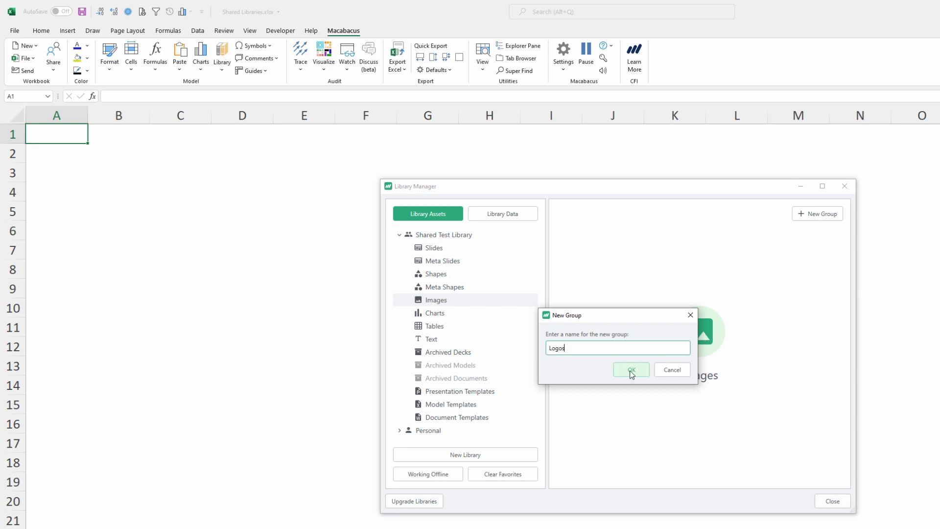
click(630, 369)
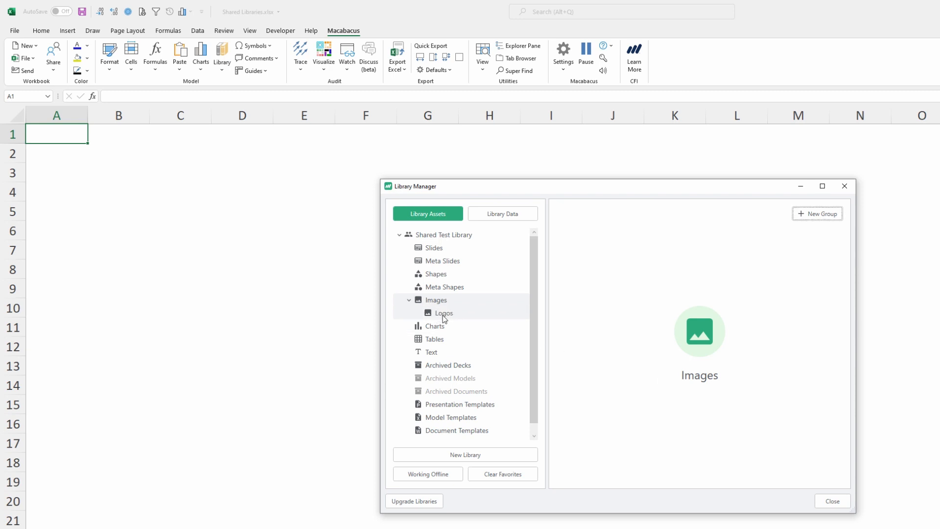
click(444, 312)
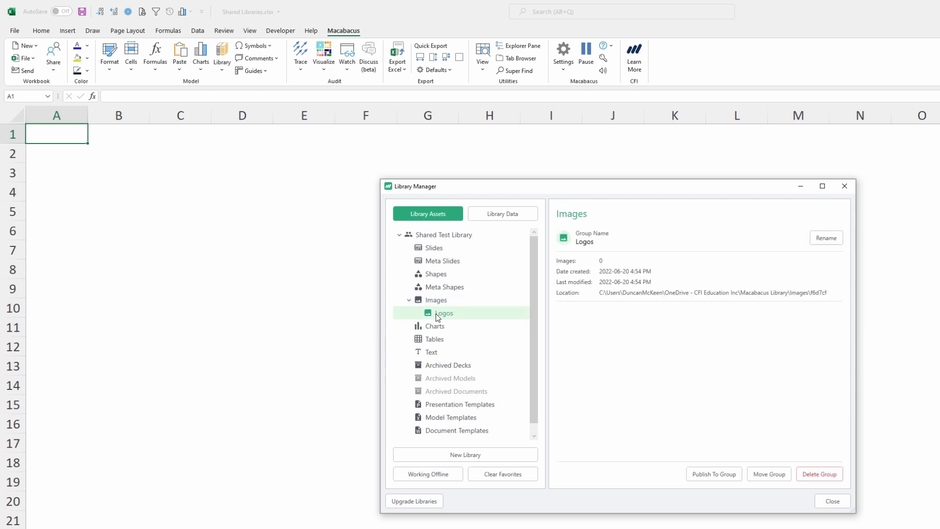
mouse_move(809, 375)
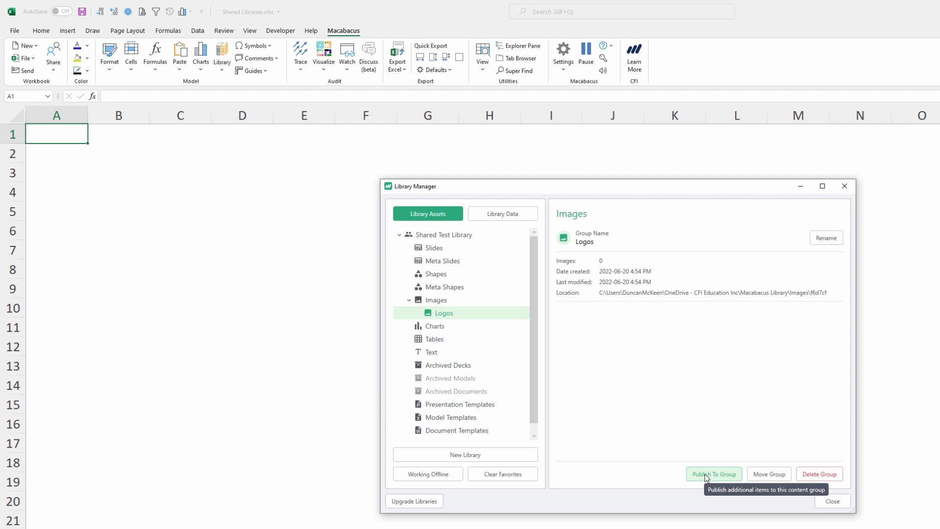
Start Publish To Group for Logos and browse for image files
click(712, 474)
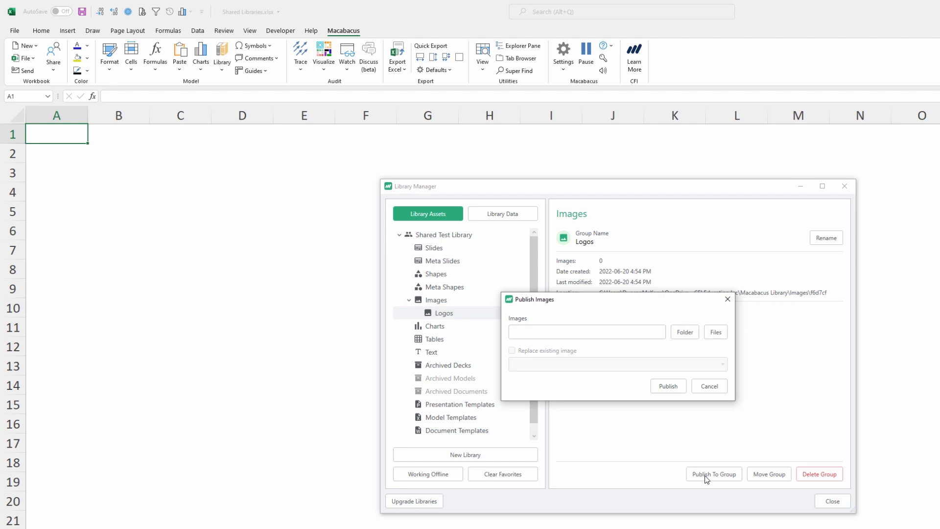
mouse_move(685, 332)
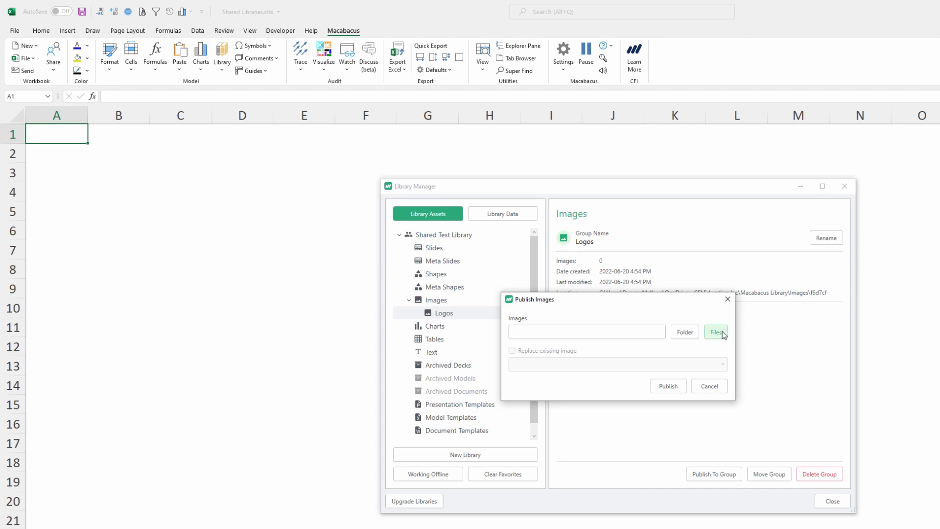
click(715, 332)
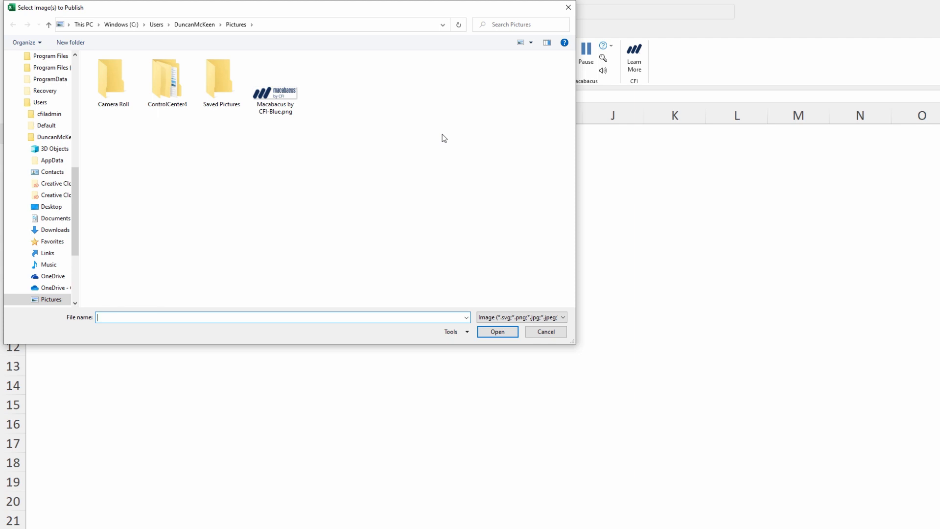
Choose 'Macabacus by CFI-Blue.png' from Pictures and publish it into Logos
click(275, 85)
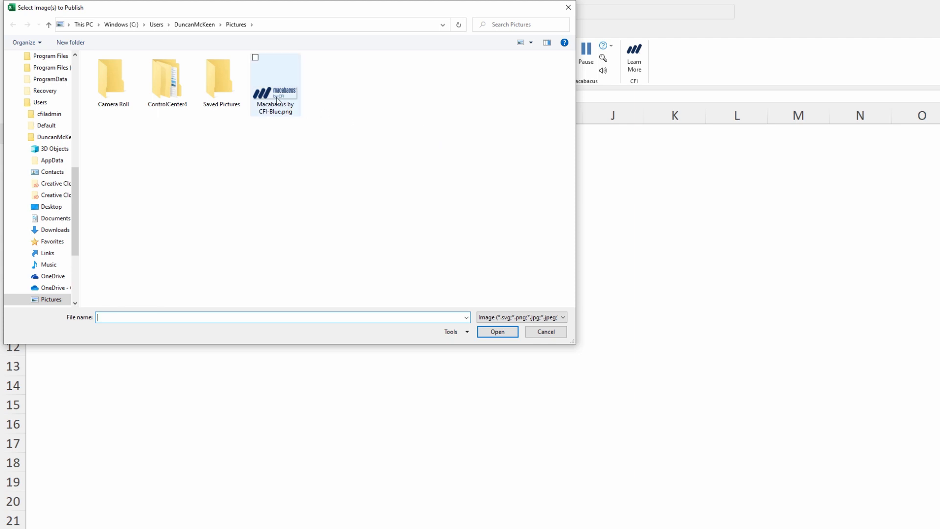
click(544, 332)
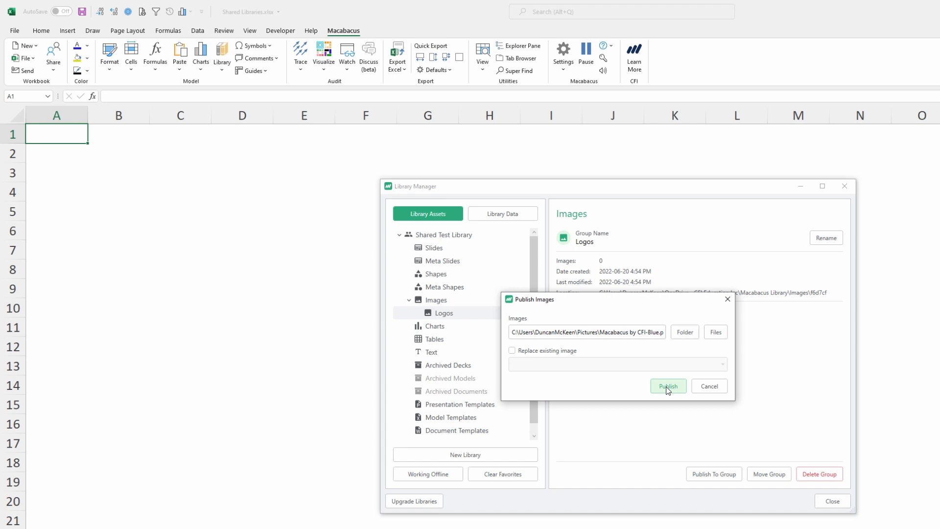
click(667, 386)
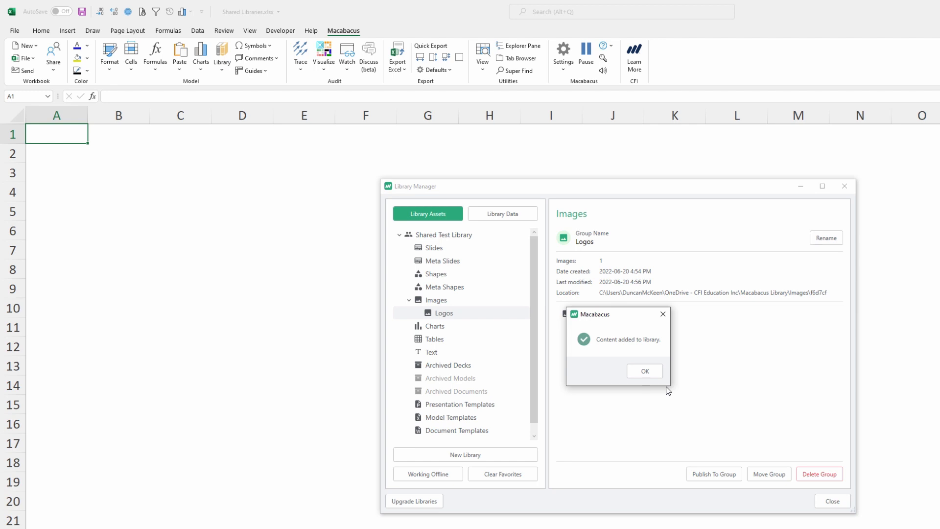
Confirm the content-added message and show the Library pane
click(644, 370)
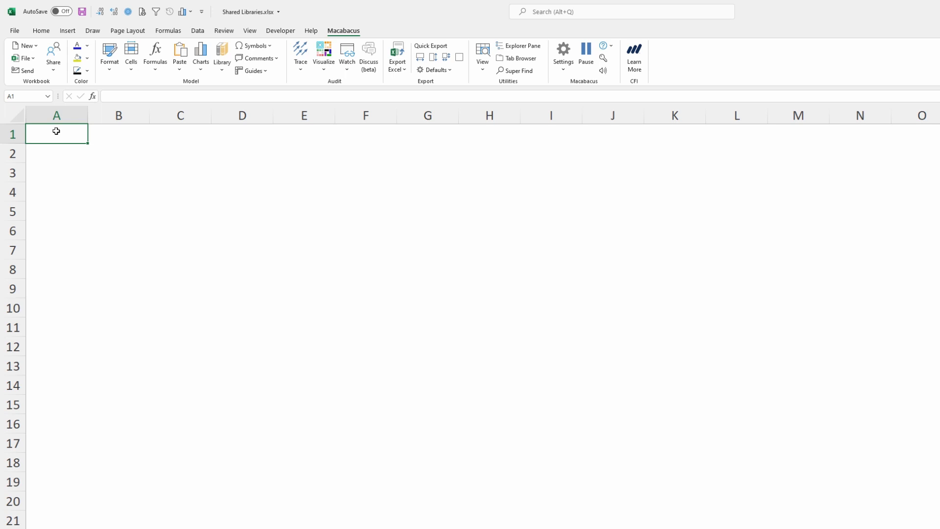
mouse_move(301, 54)
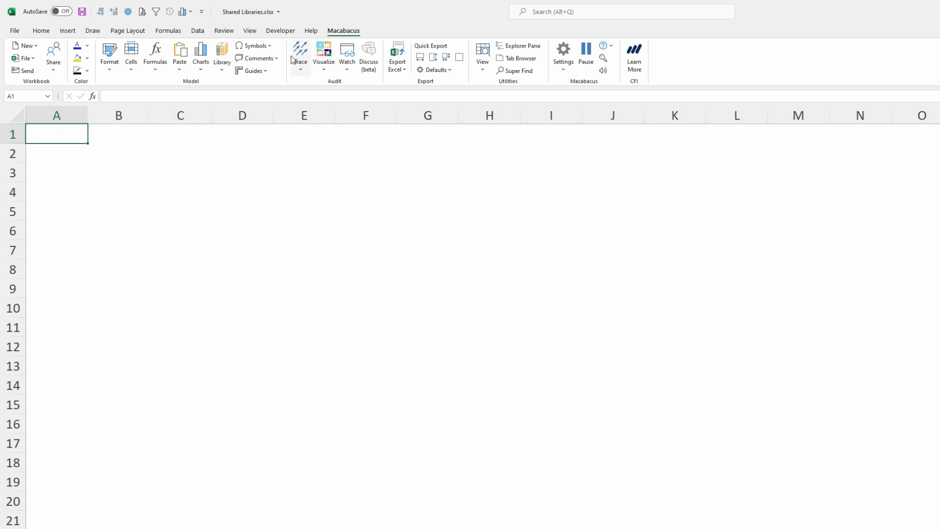
click(221, 57)
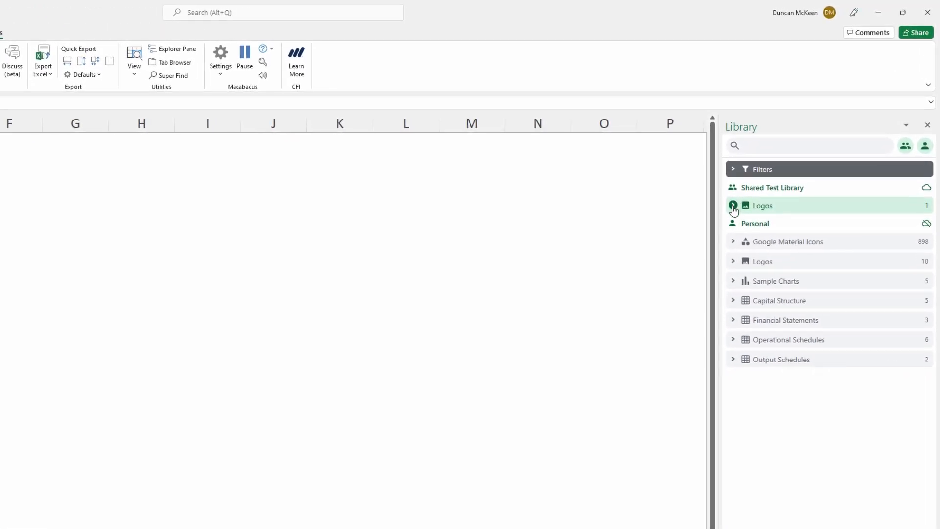
Expand the shared Logos group to reveal the new logo thumbnail
click(733, 205)
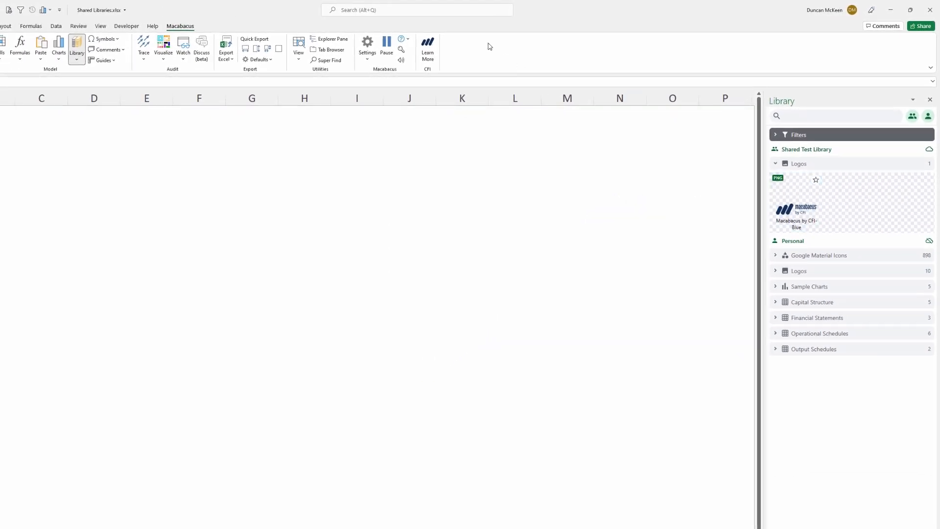
mouse_move(246, 33)
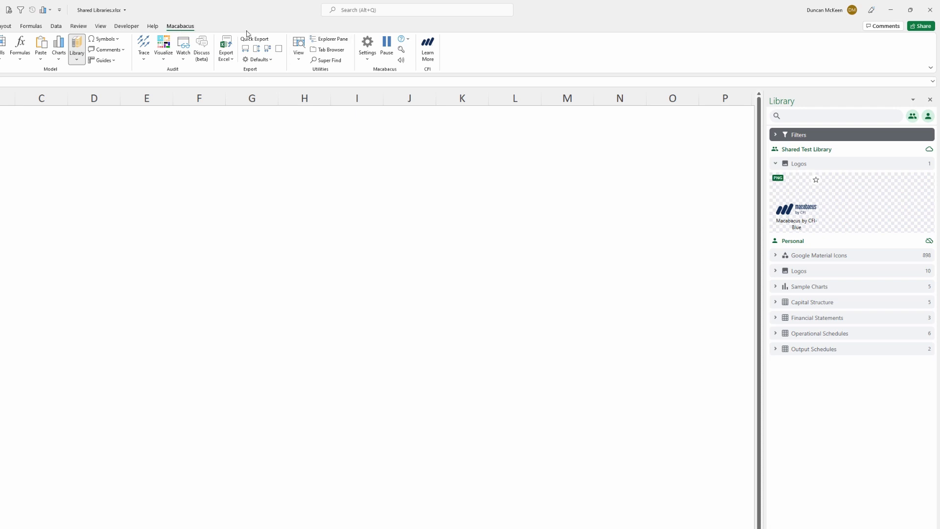
Republish shared settings with Shared Libraries checked, confirm, and close Share Settings
click(367, 45)
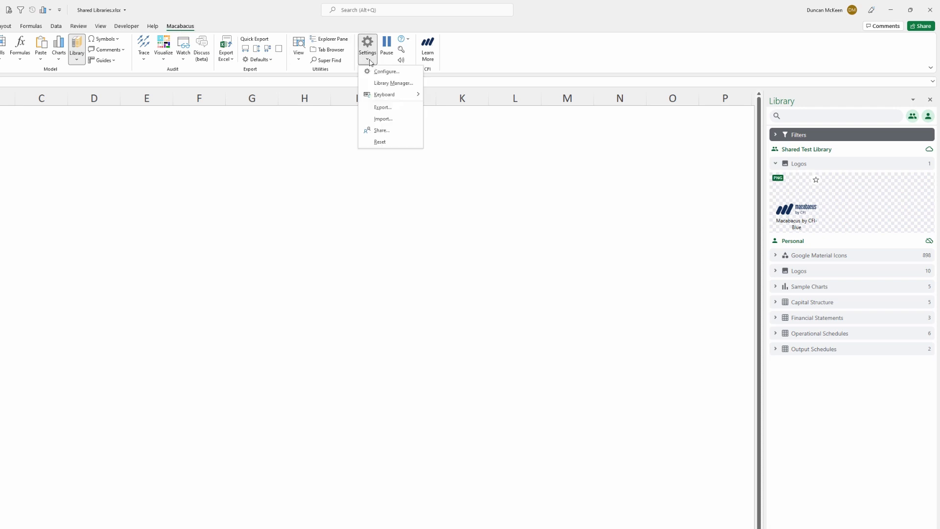
mouse_move(381, 130)
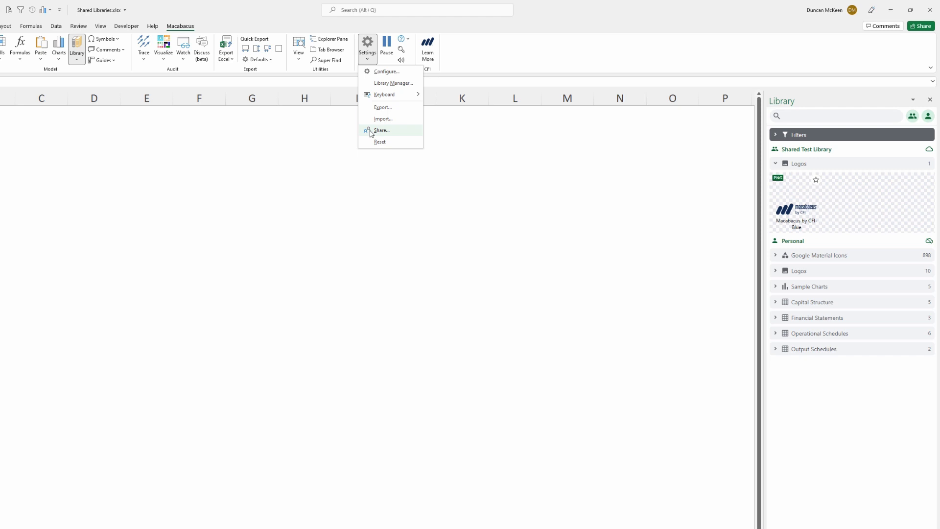
click(381, 130)
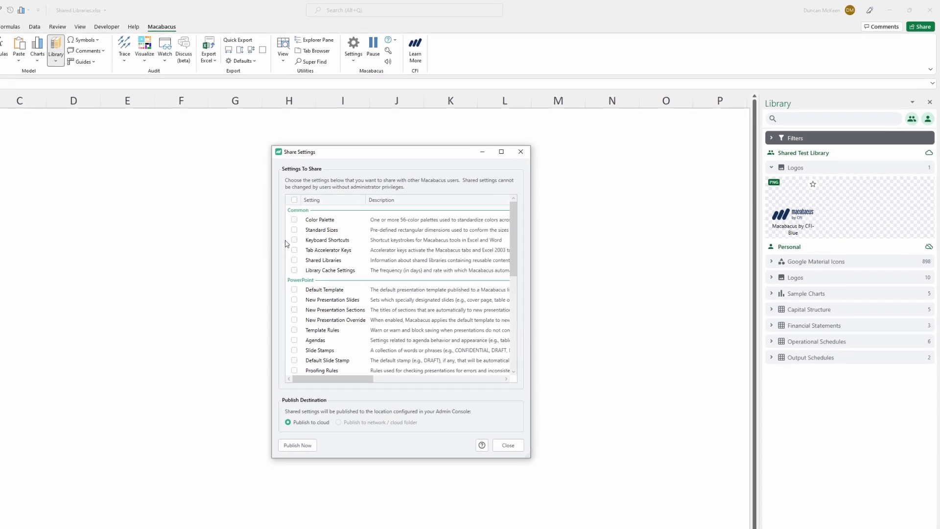
click(225, 288)
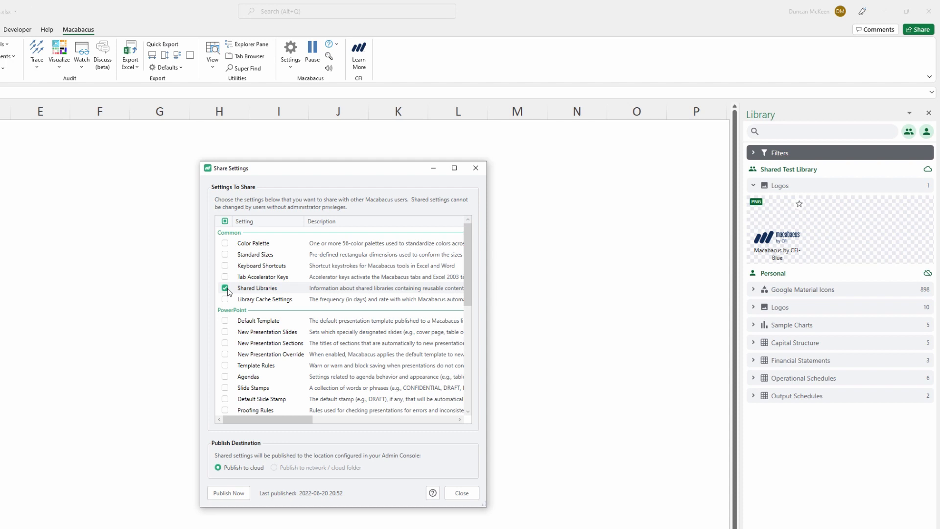
click(225, 287)
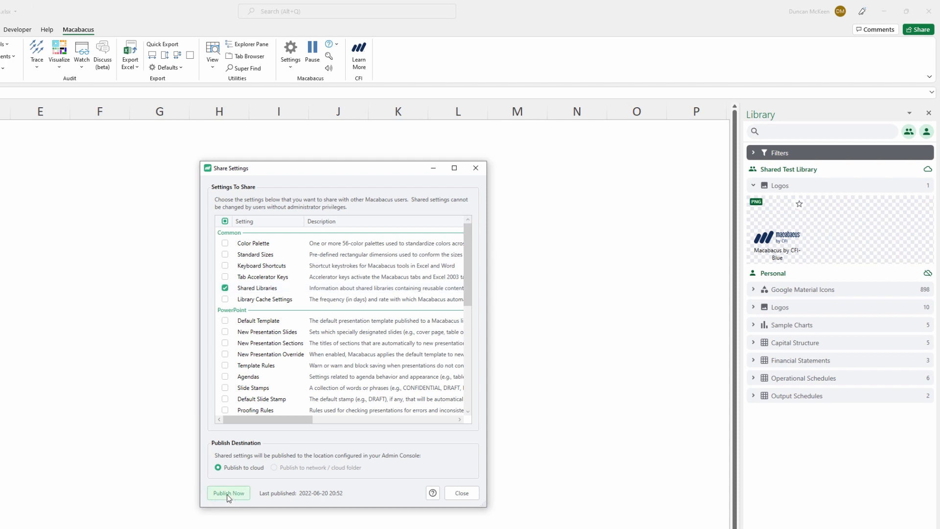
click(229, 492)
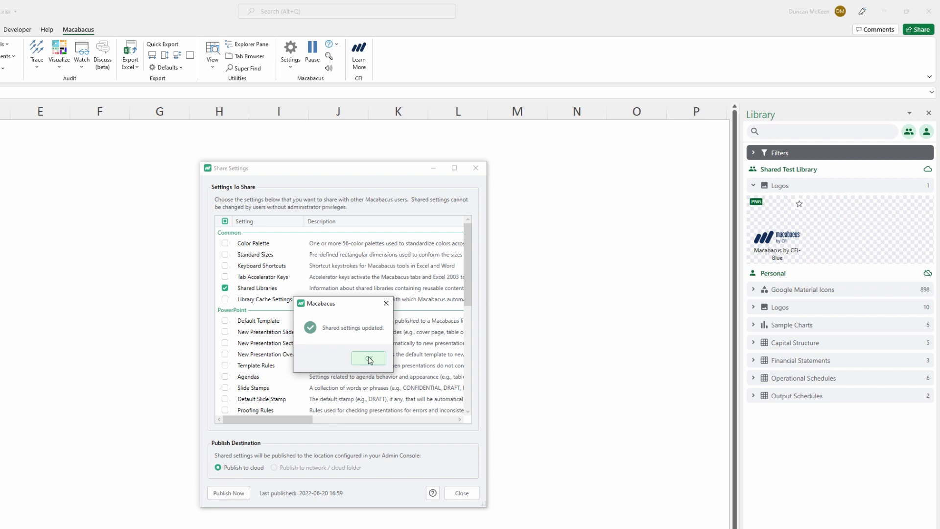
click(368, 358)
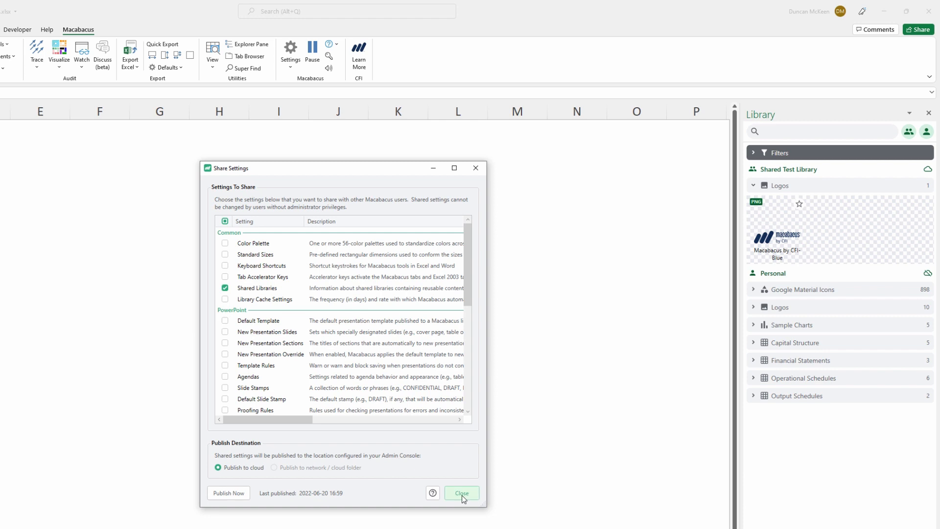
click(461, 493)
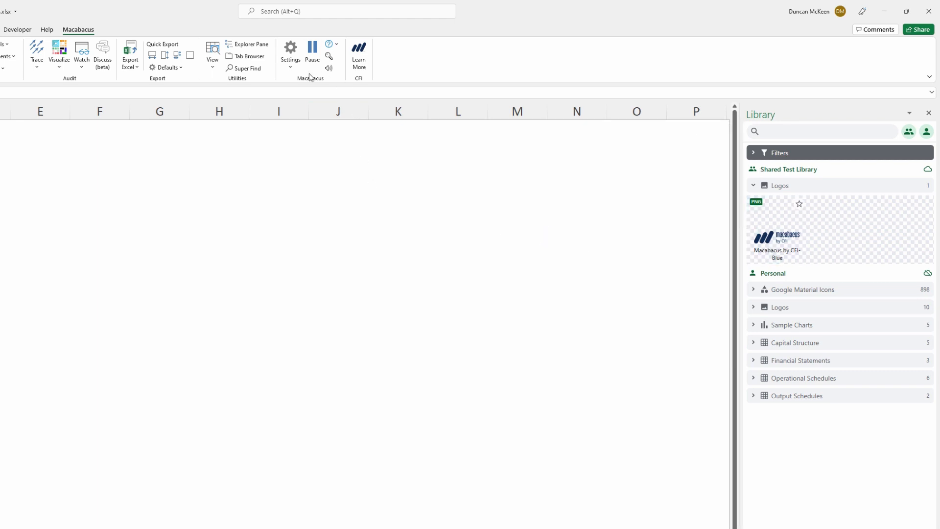
click(289, 51)
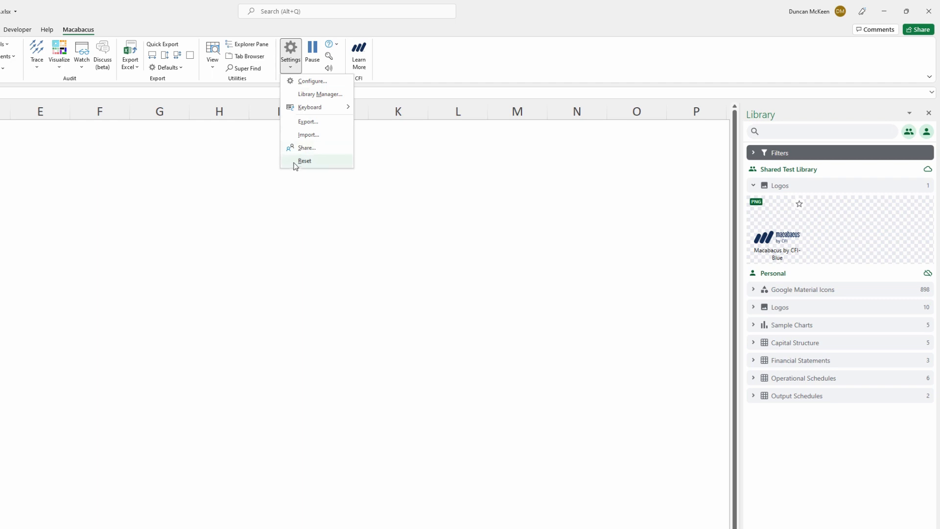
click(307, 148)
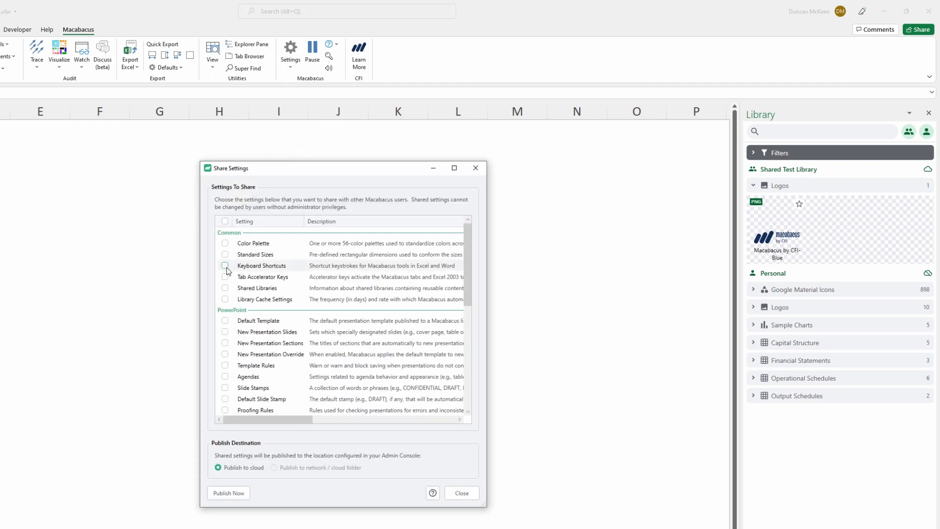
click(225, 287)
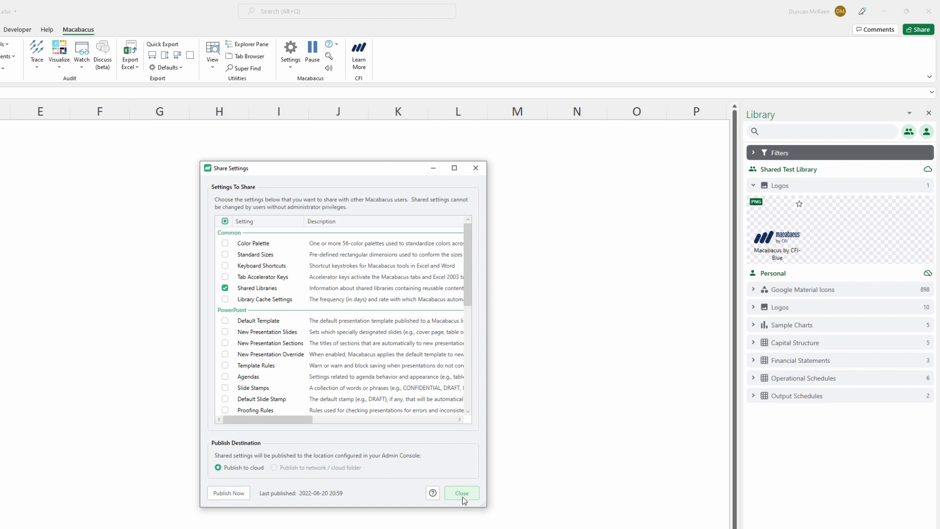
click(461, 492)
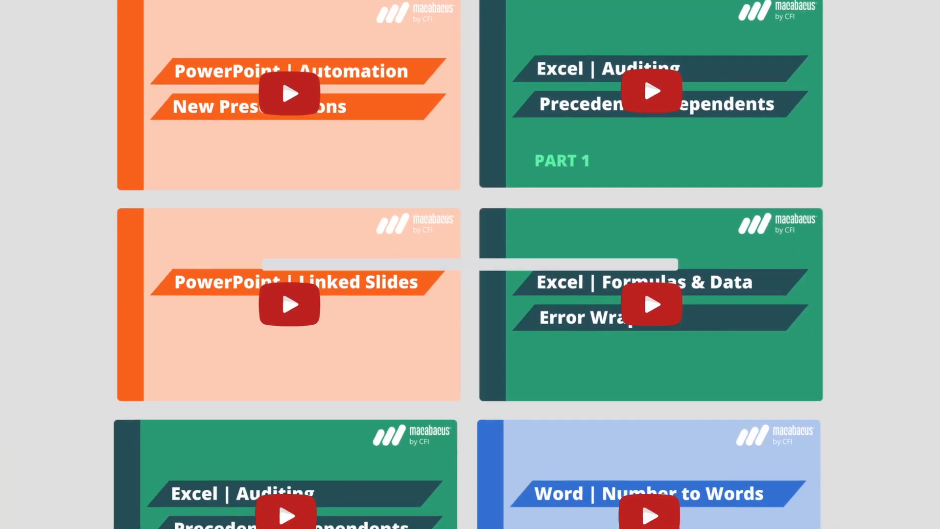
scroll(down, 3)
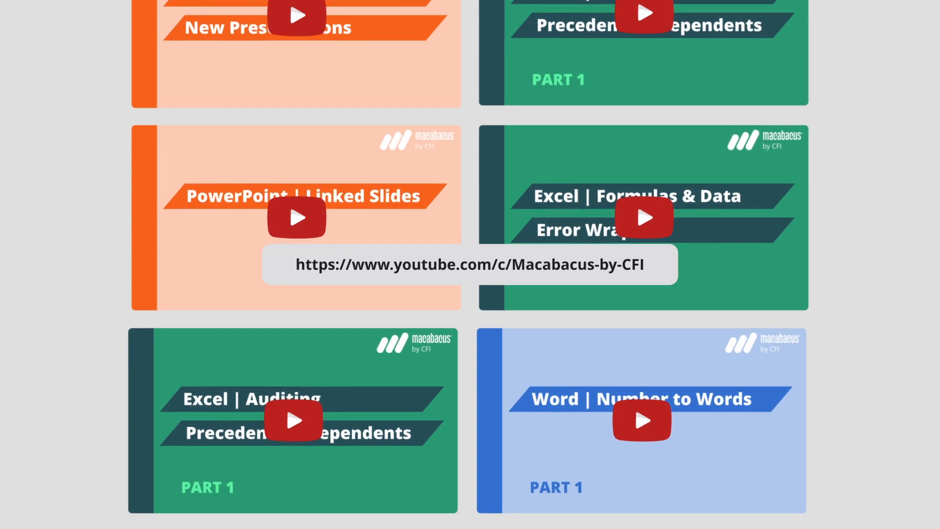
scroll(down, 3)
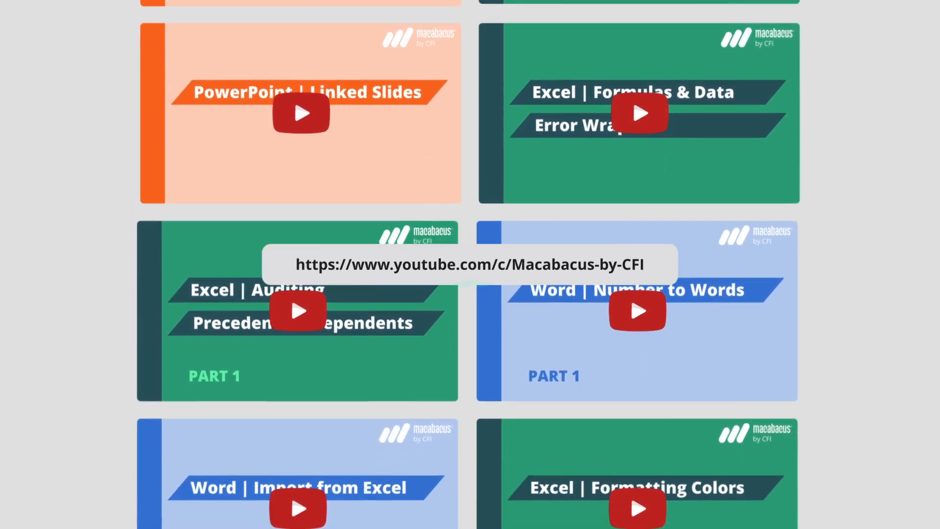